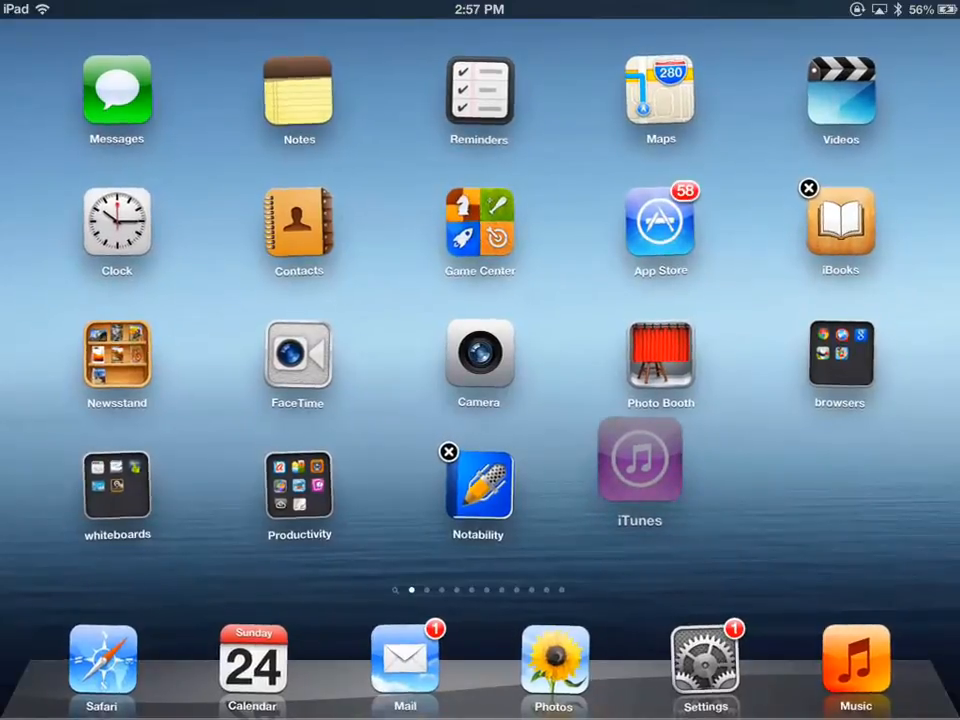
# Step: Drag iTunes into the empty slot beside Notability in the fourth row
pyautogui.moveTo(639, 460); pyautogui.dragTo(669, 495)
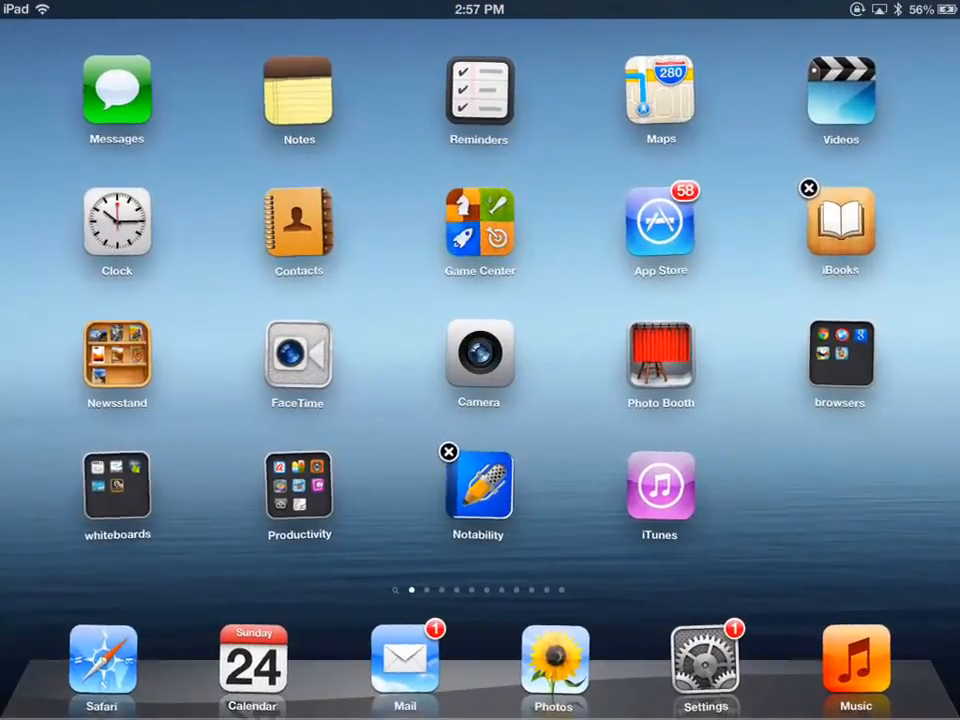
# Step: Carry iTunes across the later home screen pages and back toward Notability
pyautogui.moveTo(659, 485); pyautogui.dragTo(883, 485)
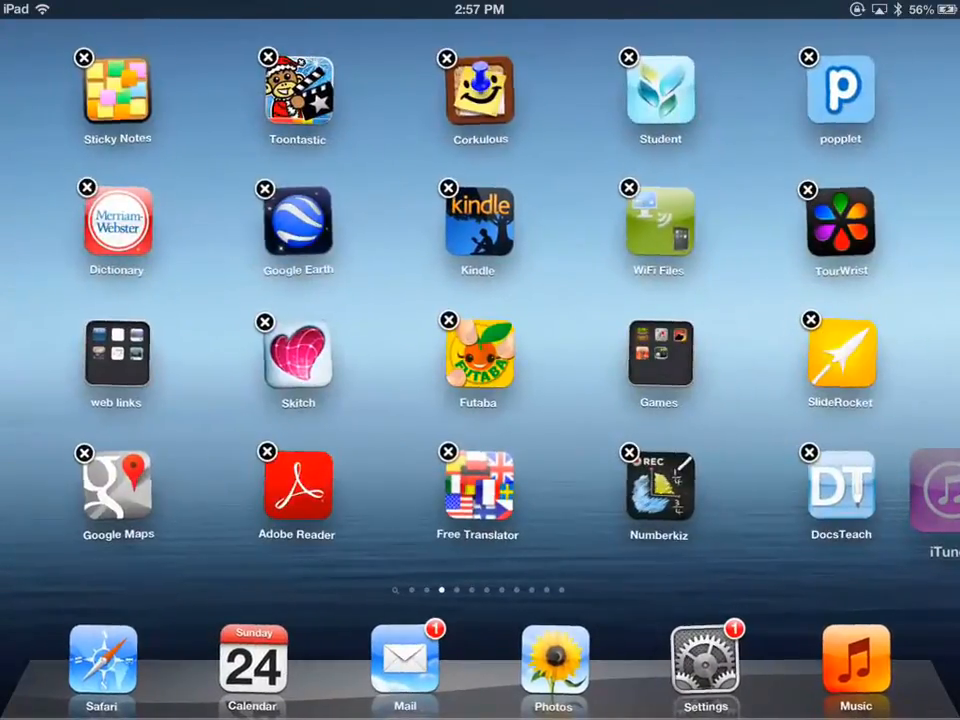
pyautogui.hscroll(-3)
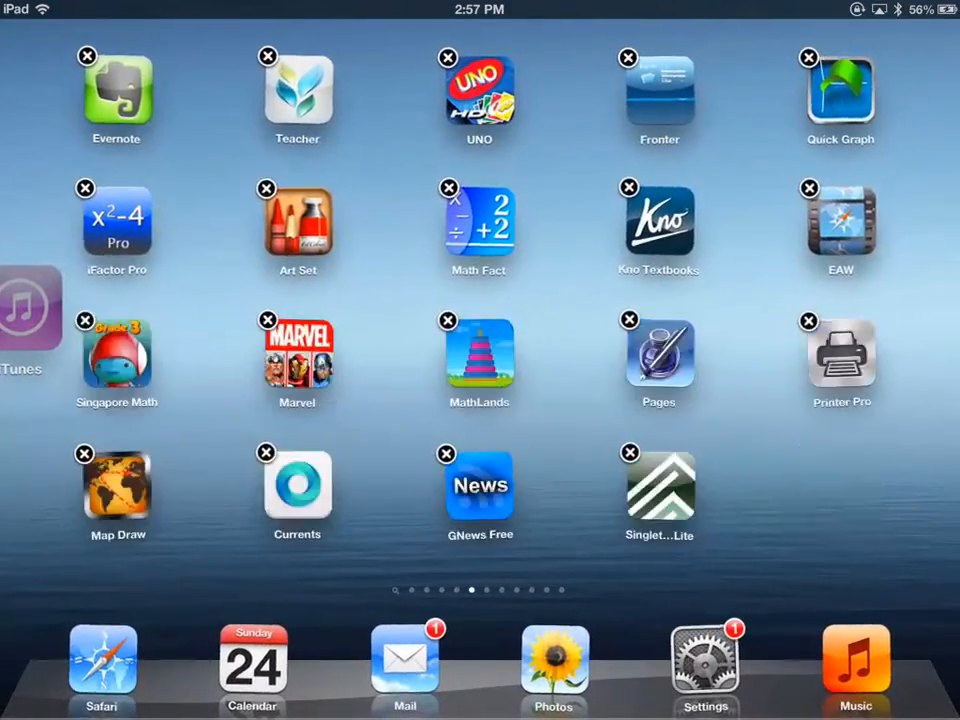
pyautogui.hscroll(-3)
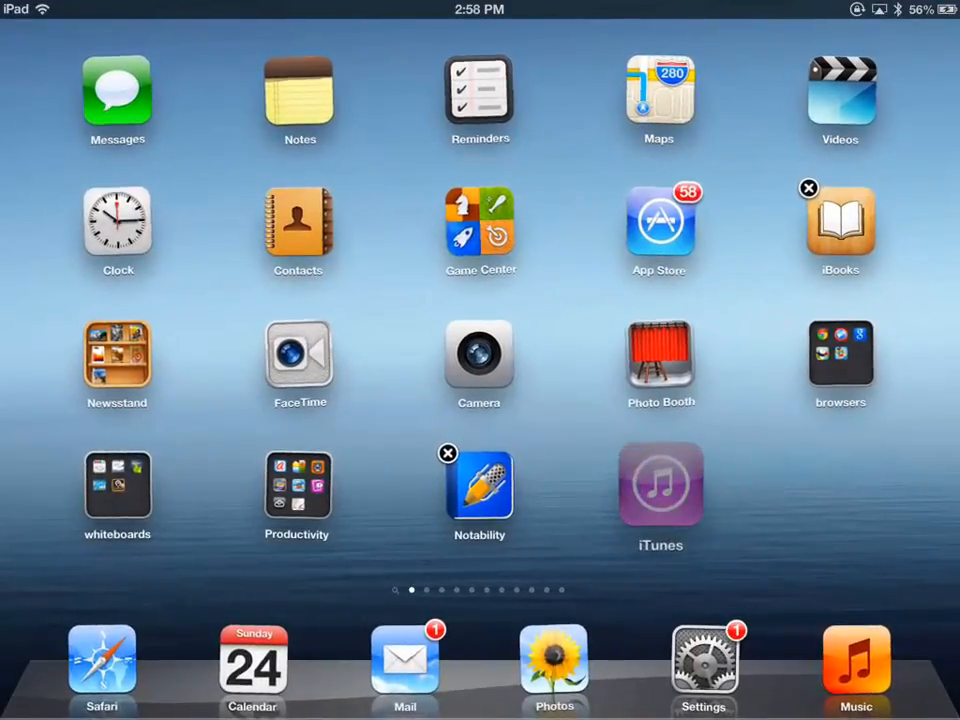
# Step: Drop iTunes onto Clock on page one, creating the Lifestyle folder
pyautogui.moveTo(660, 485); pyautogui.dragTo(178, 235)
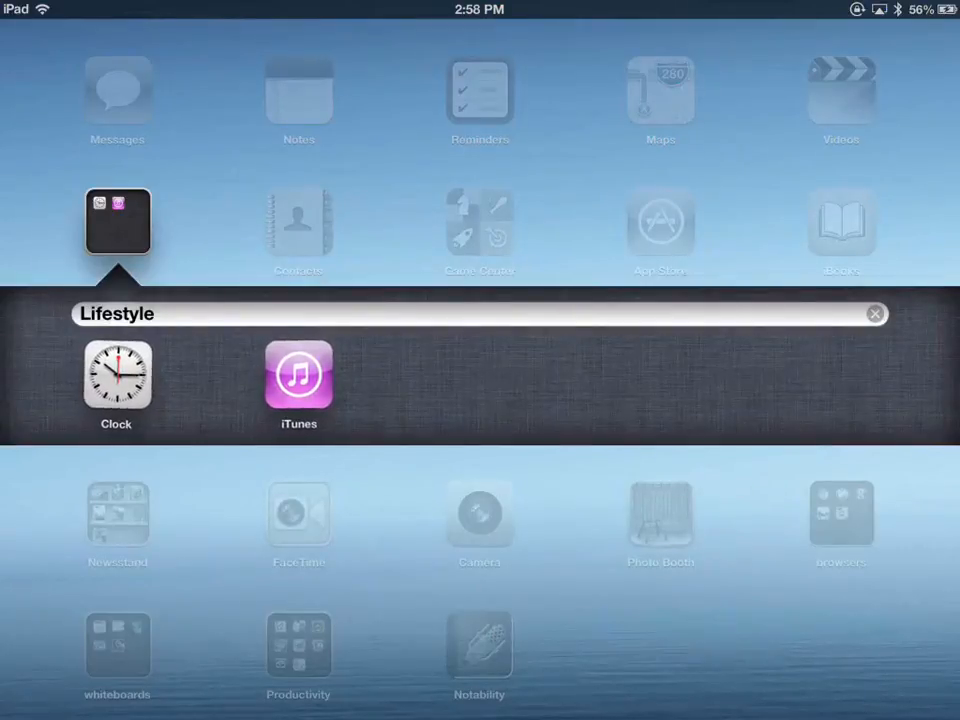
# Step: Replace the folder name Lifestyle with "don't use often"
pyautogui.write("don't use ofte")
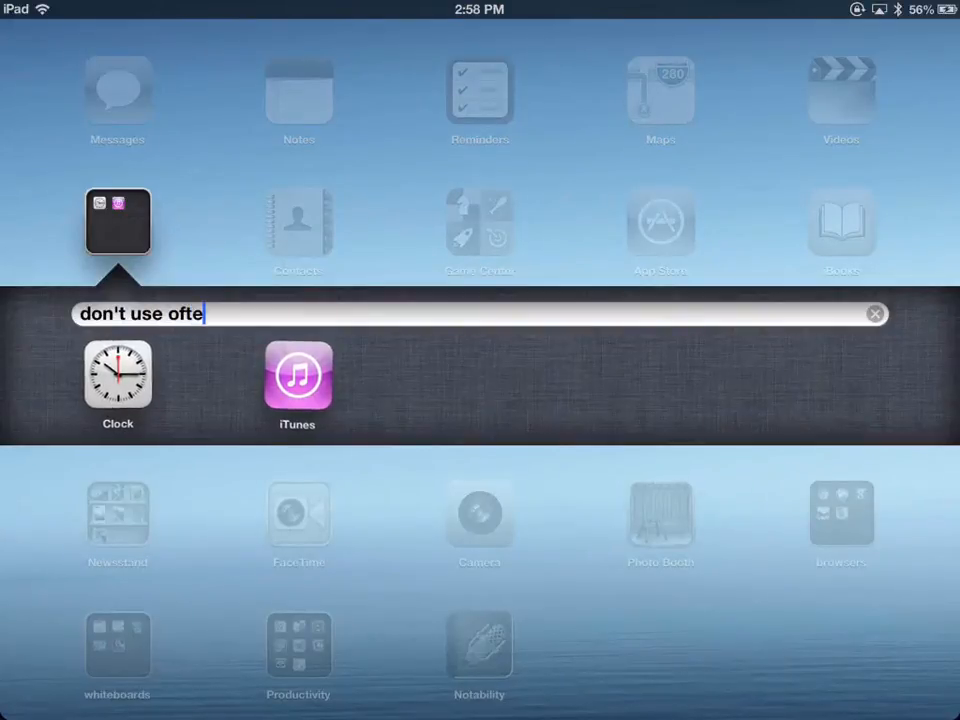
pyautogui.write('n')
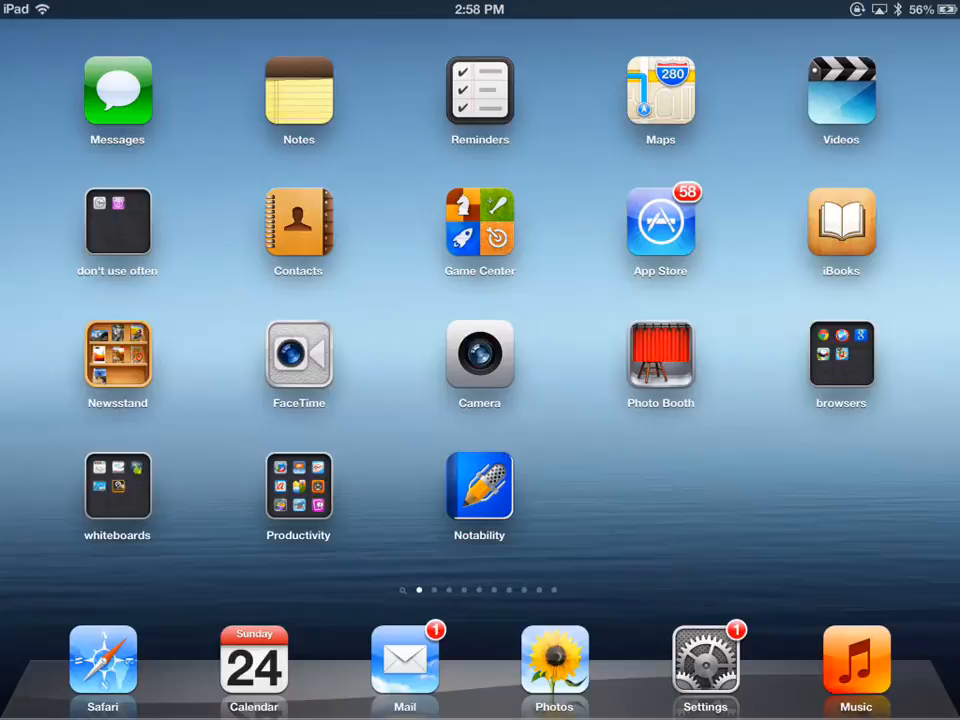
# Step: Close the "don't use often" folder and pick up Contacts to rearrange it
pyautogui.click(117, 222)
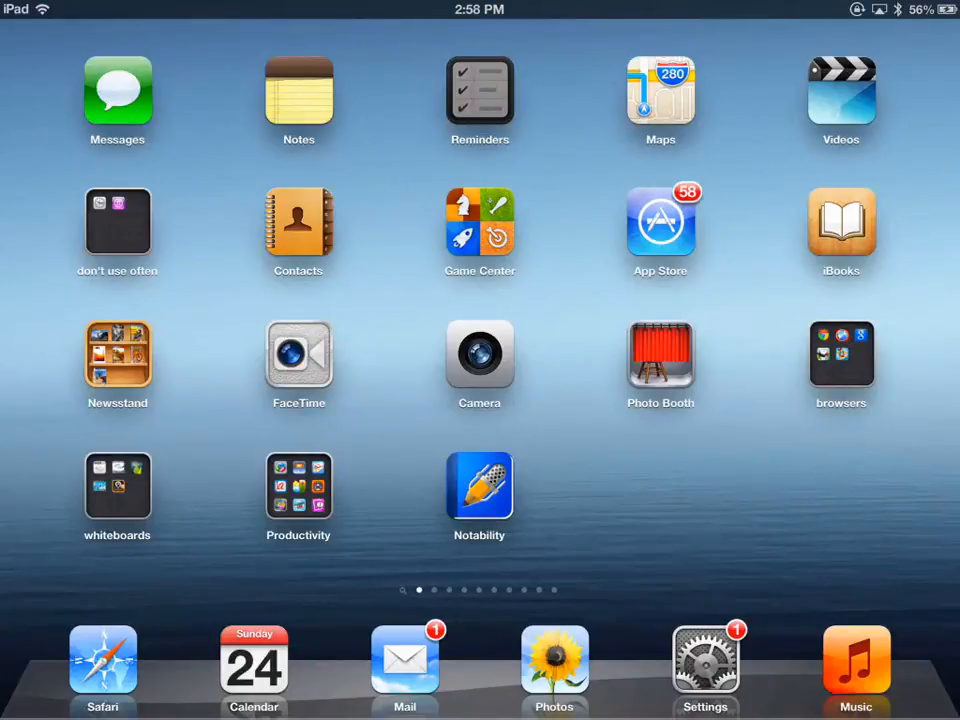
pyautogui.click(479, 90)
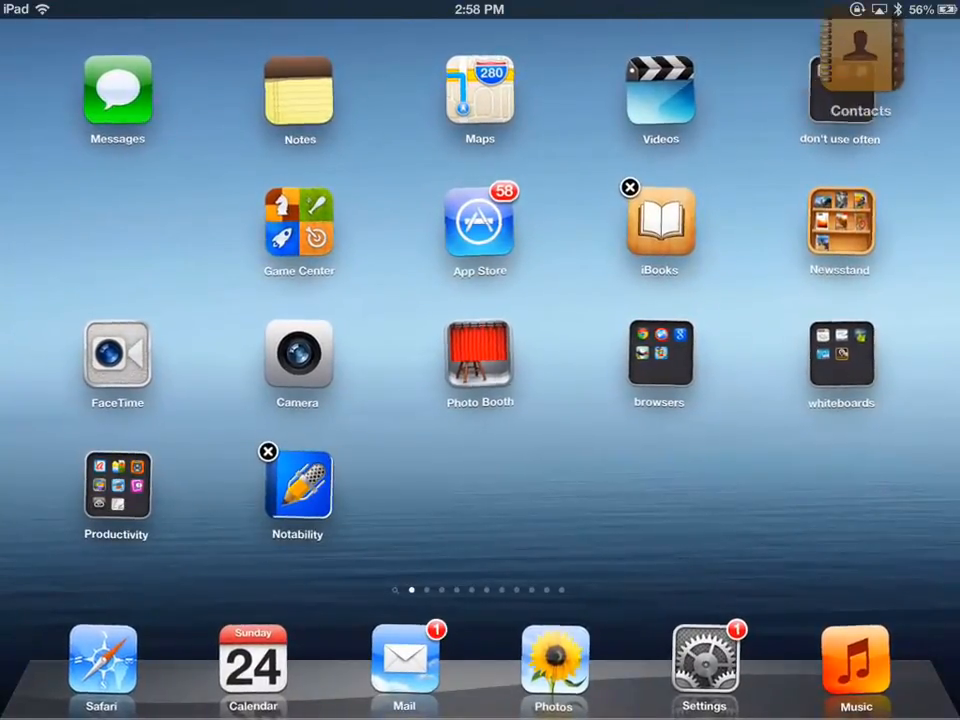
# Step: Drag Contacts onto the "don't use often" folder on the first page
pyautogui.moveTo(858, 75); pyautogui.dragTo(118, 225)
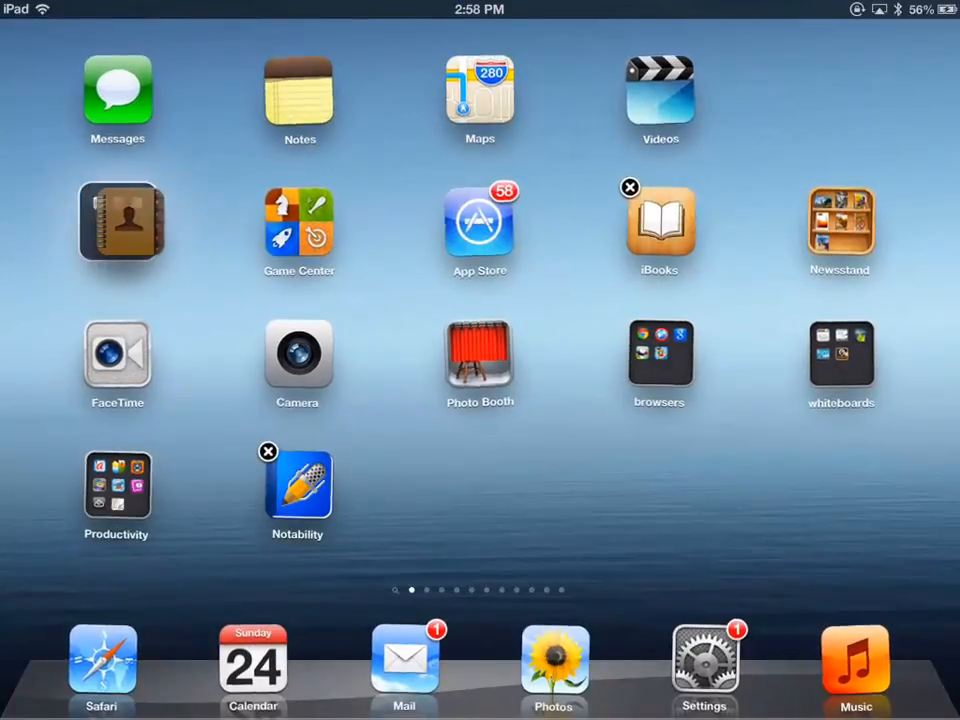